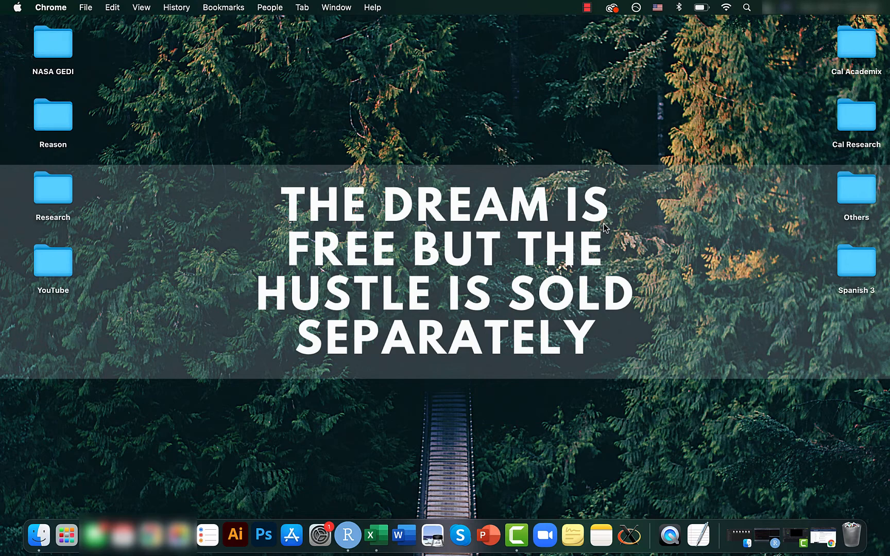
Bring the RScript_V32.R window with the Grades vector to the front.
left_click(348, 534)
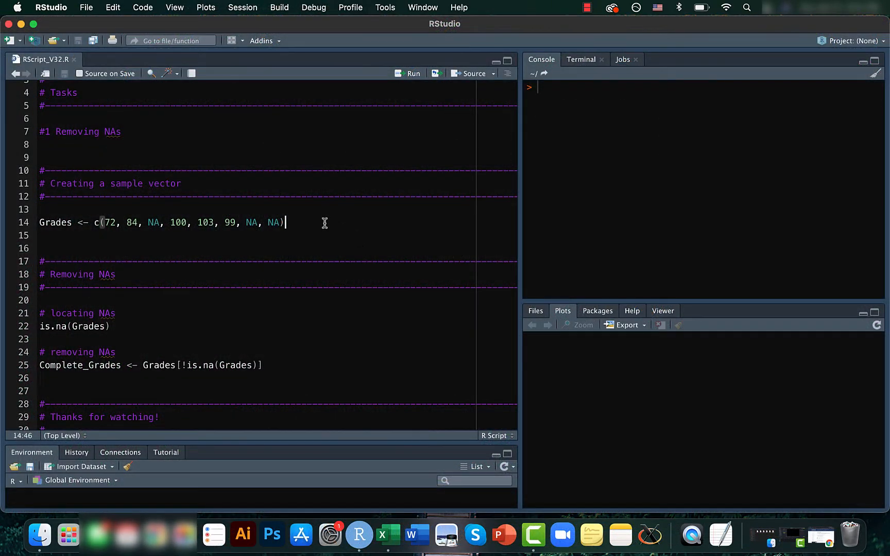
Run the Grades creation and is.na(Grades), showing TRUE at the three NA positions.
left_click(413, 73)
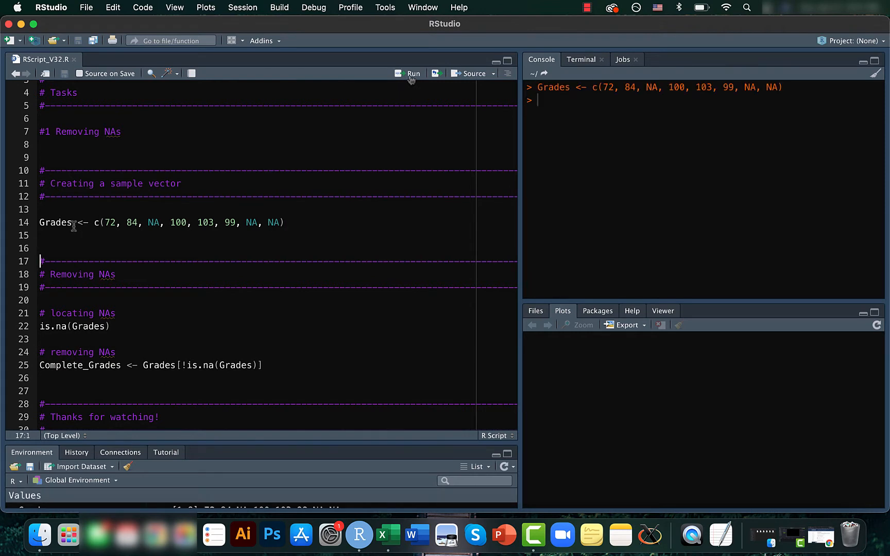
mouse_move(258, 228)
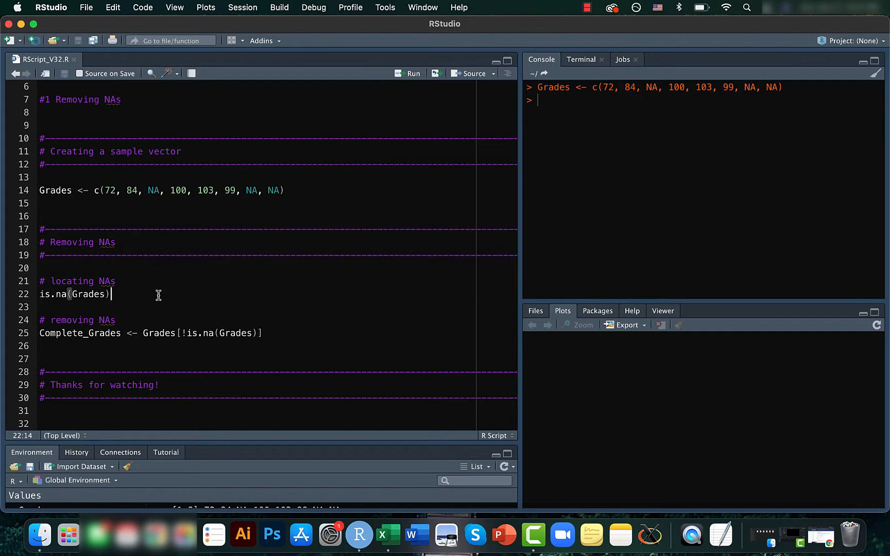
mouse_move(386, 47)
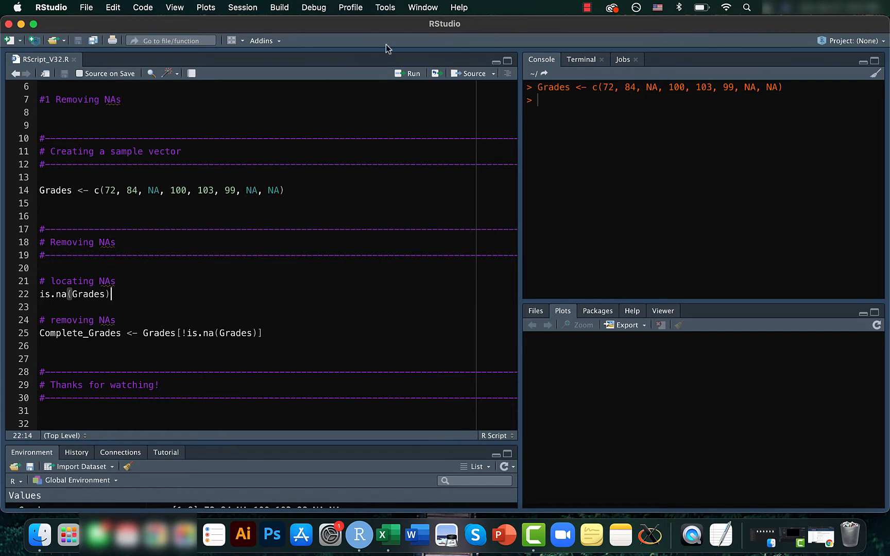
left_click(413, 73)
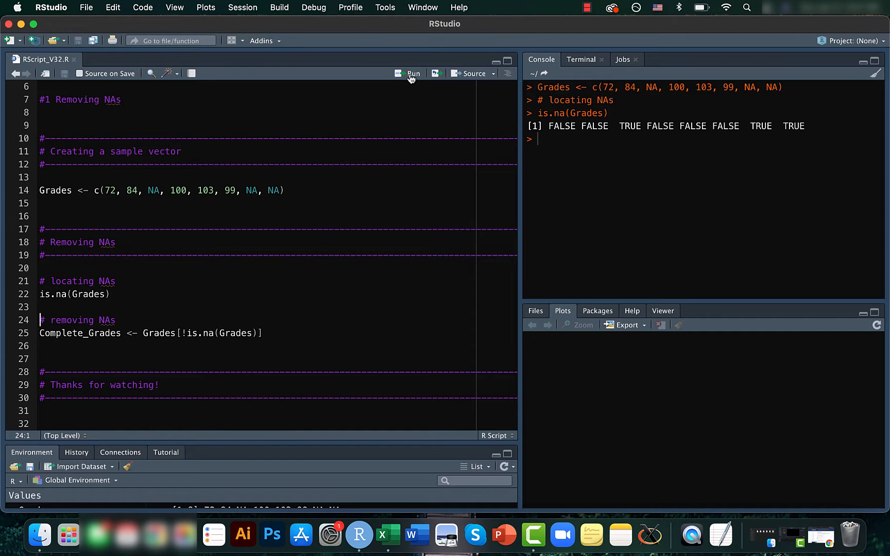
mouse_move(641, 136)
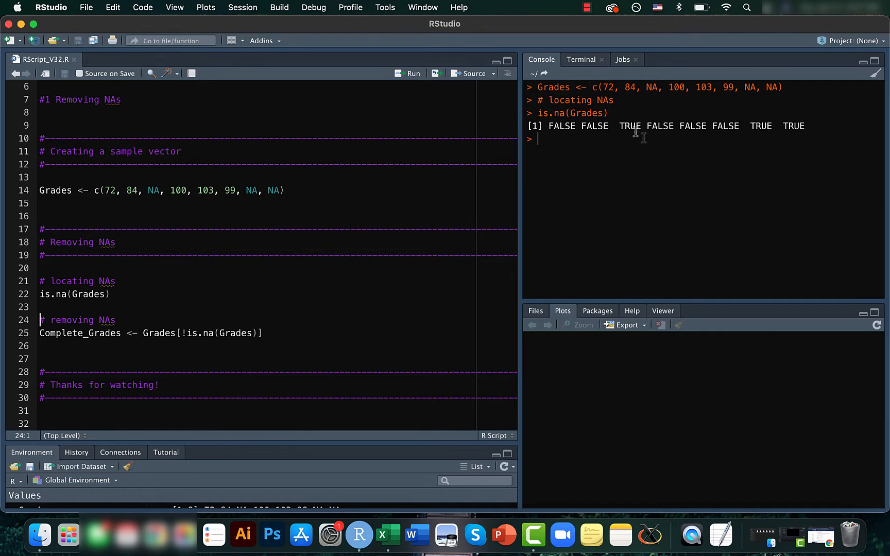
mouse_move(636, 133)
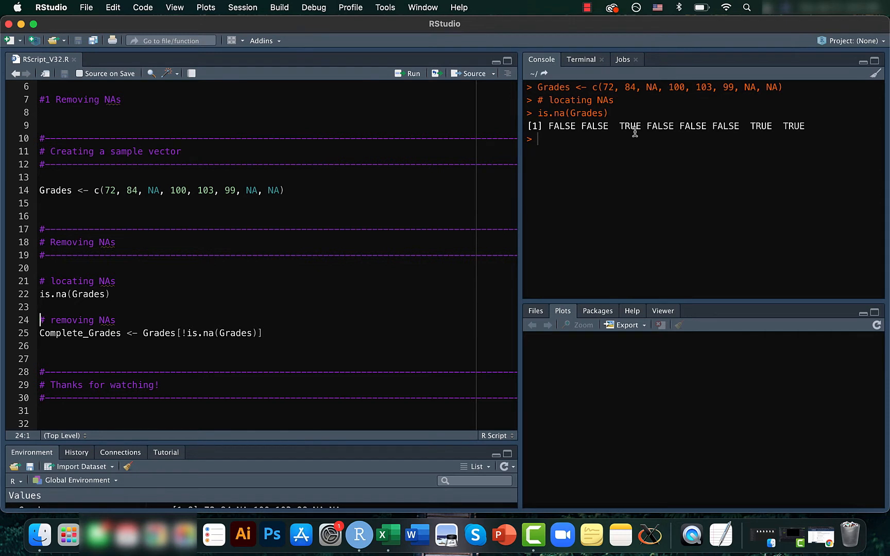
left_click(264, 332)
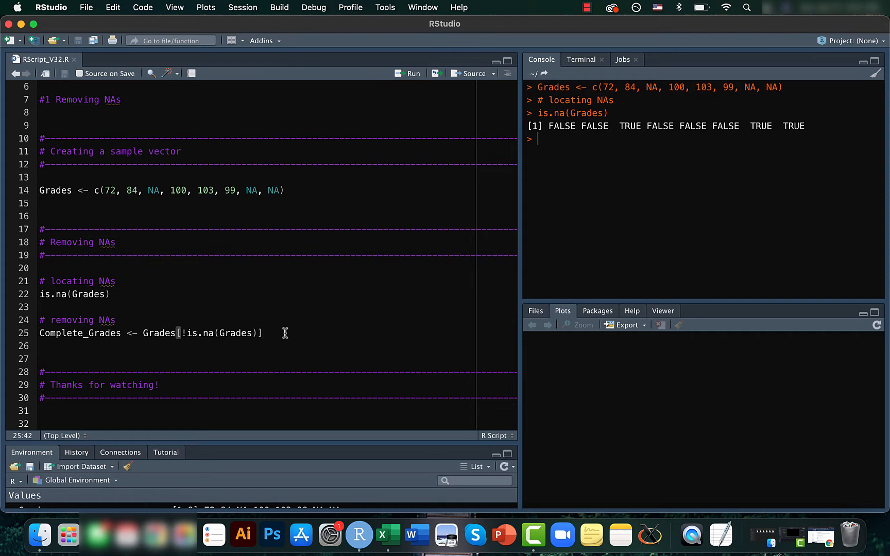
left_click(407, 73)
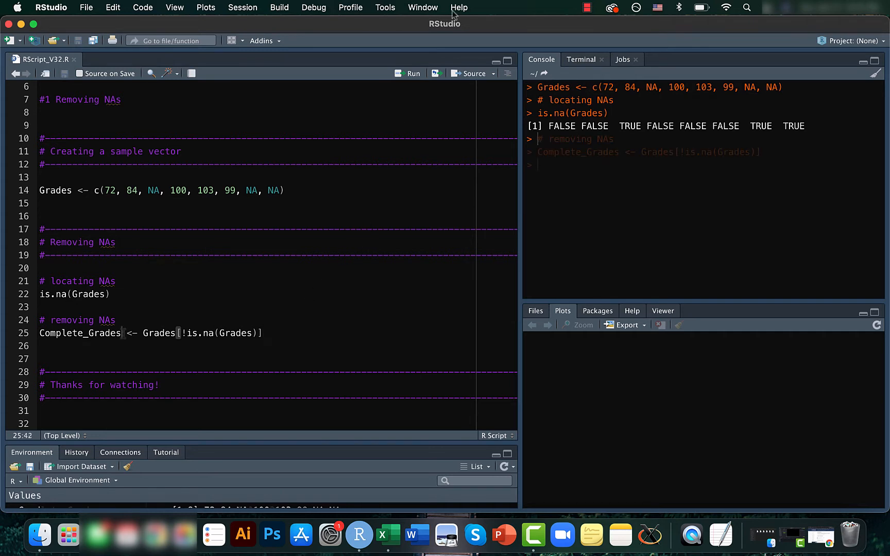
left_click(413, 73)
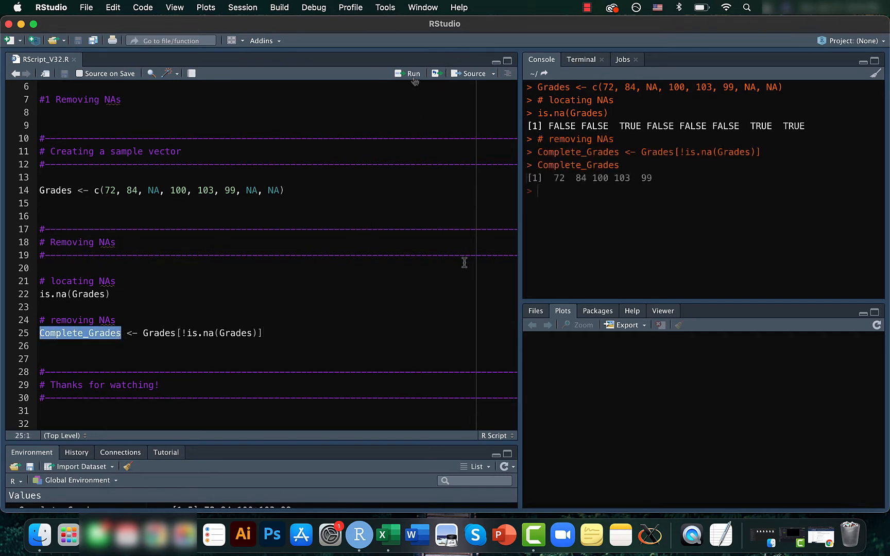
mouse_move(650, 88)
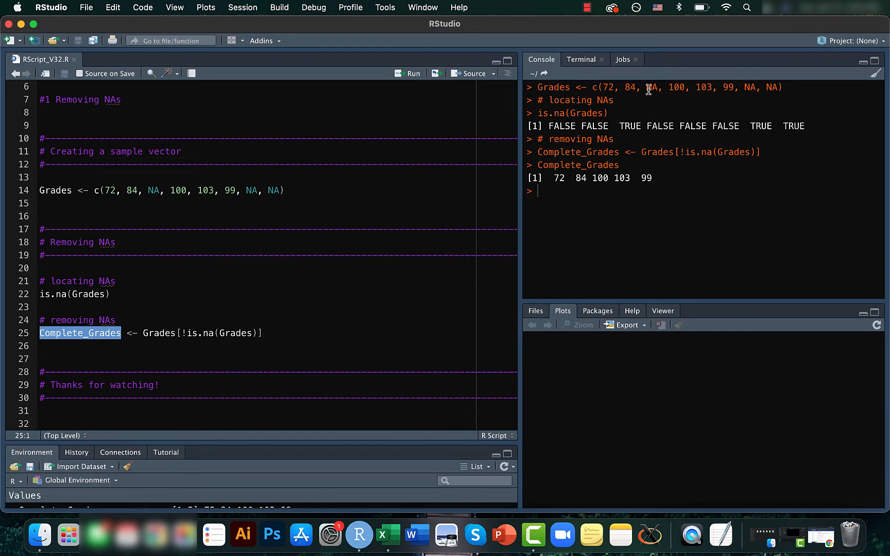
mouse_move(611, 181)
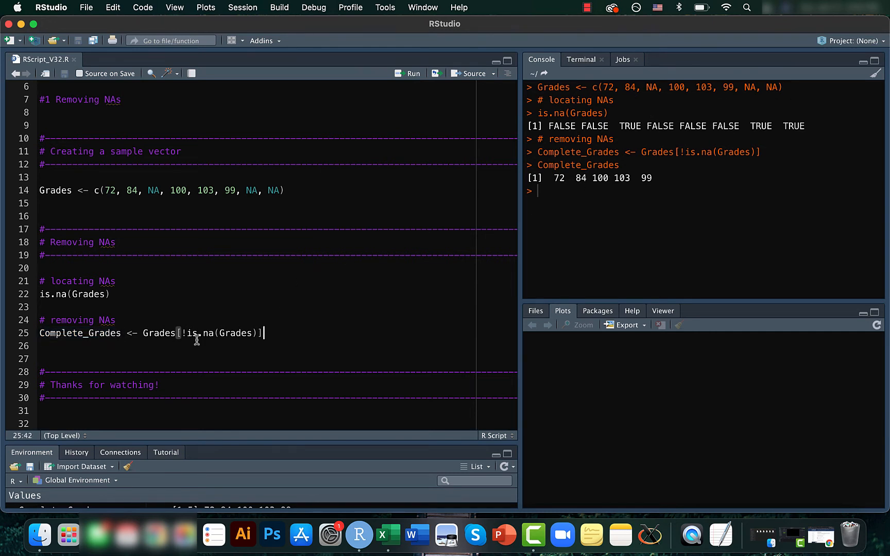
mouse_move(679, 105)
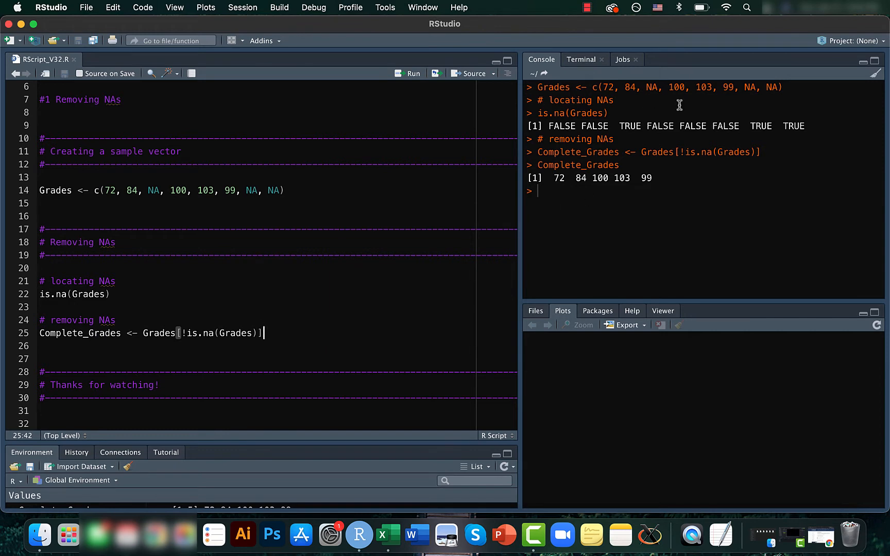
mouse_move(291, 341)
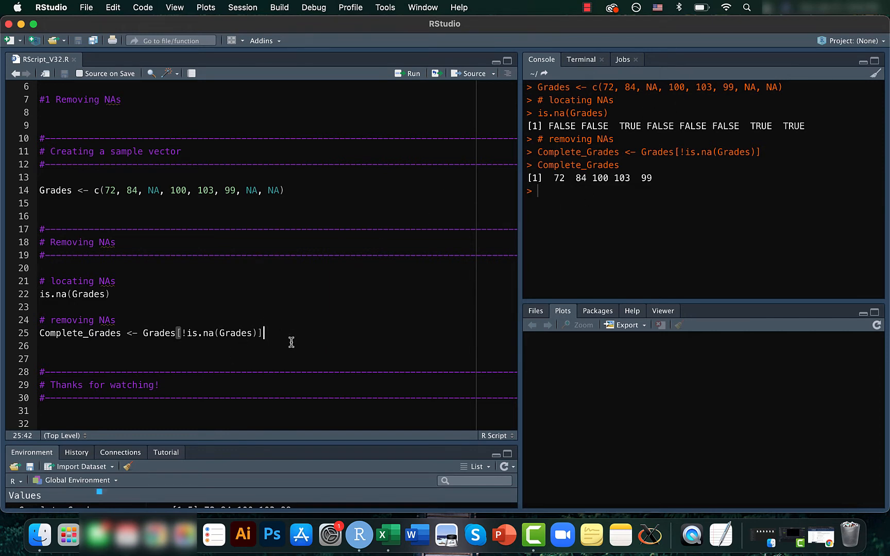
Write the line Grades[Grades > 100] <- NA on a new line.
key("Return")
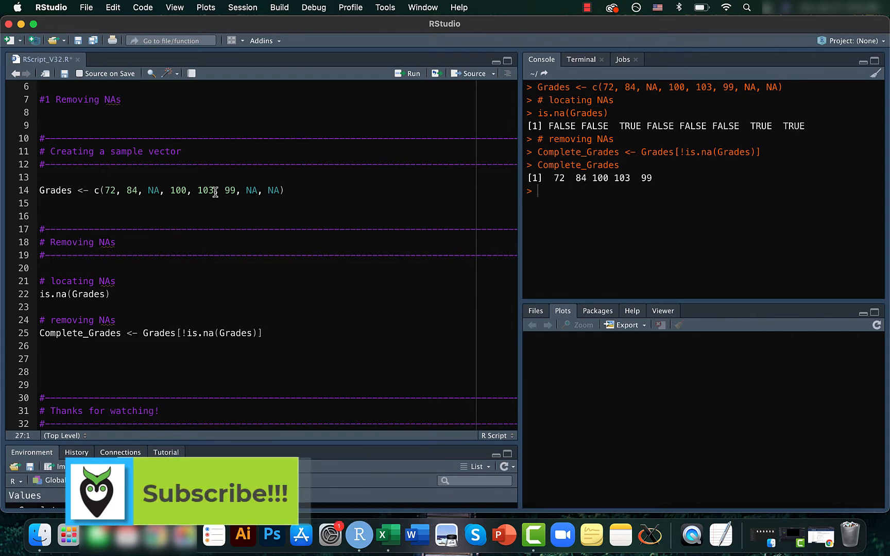
type("Grades[Grades")
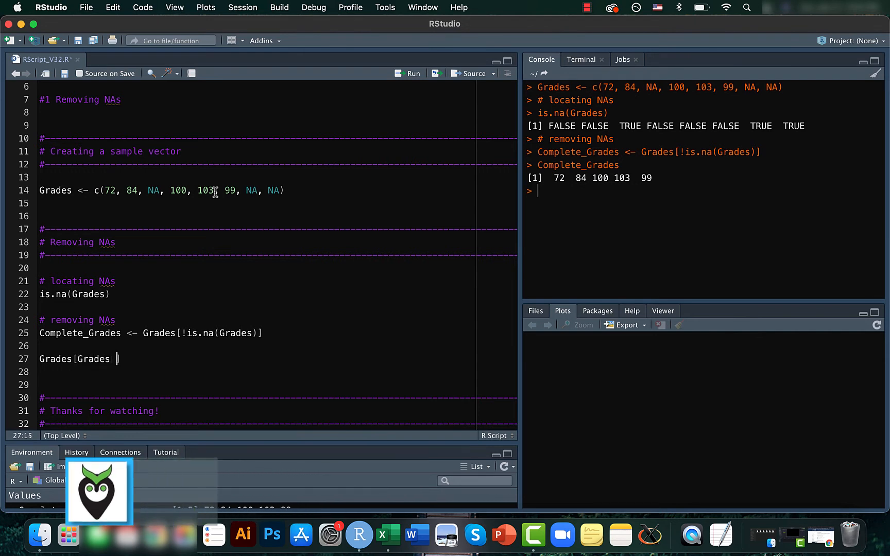
type("> 100] <- NA")
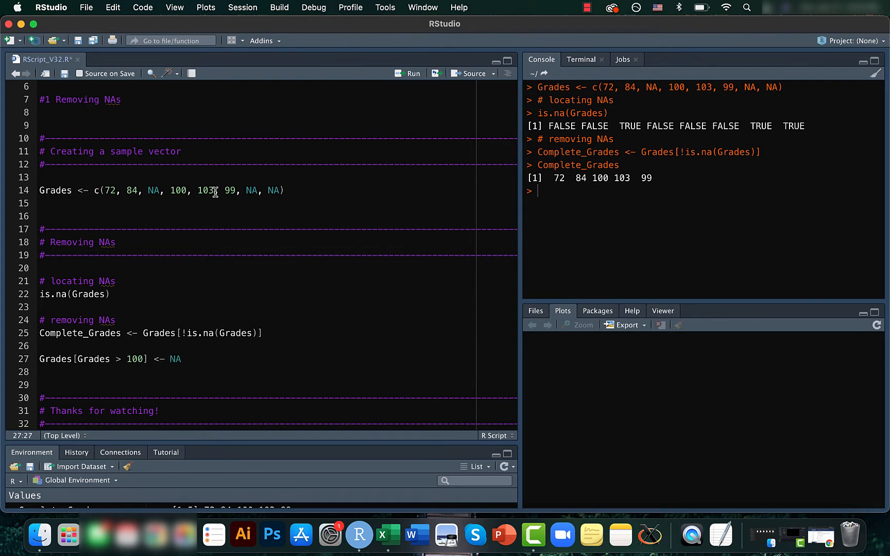
Run the above-100 replacement and print Grades: 72 84 NA 100 NA 99 NA NA.
left_click(411, 73)
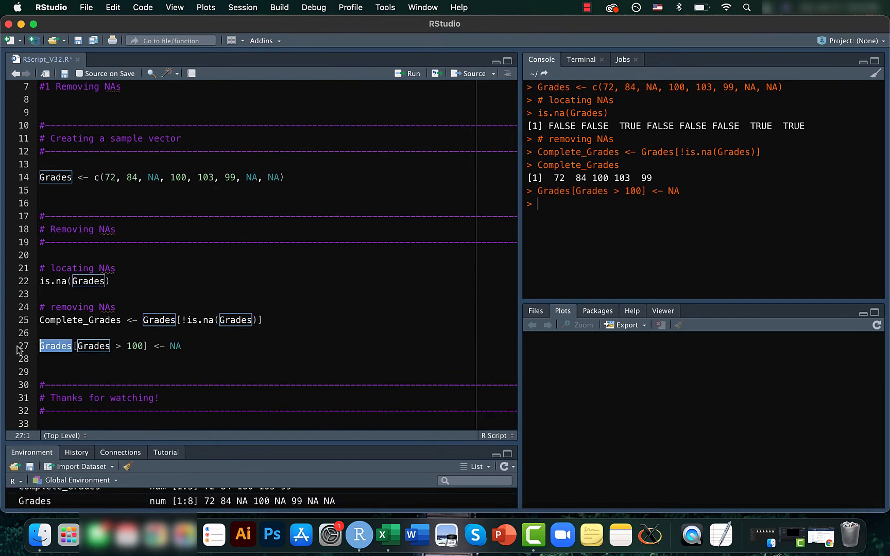
key("Return")
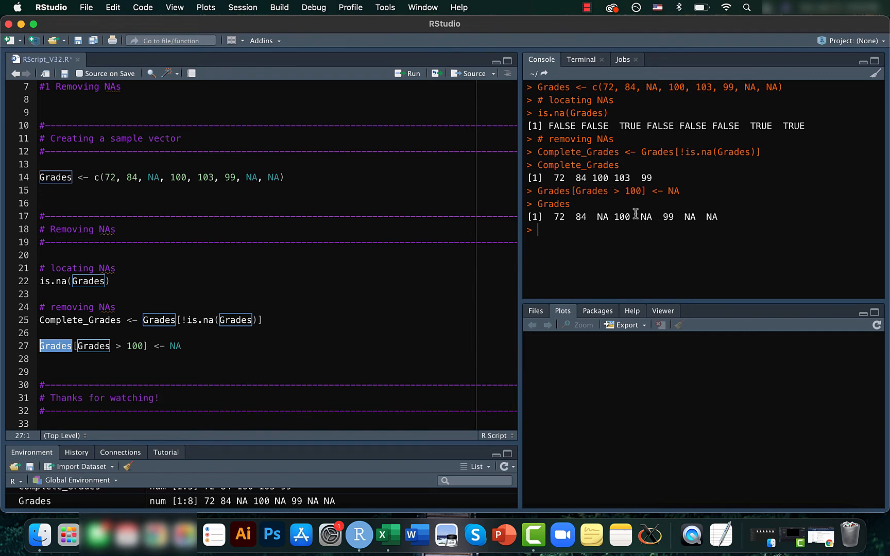
mouse_move(654, 230)
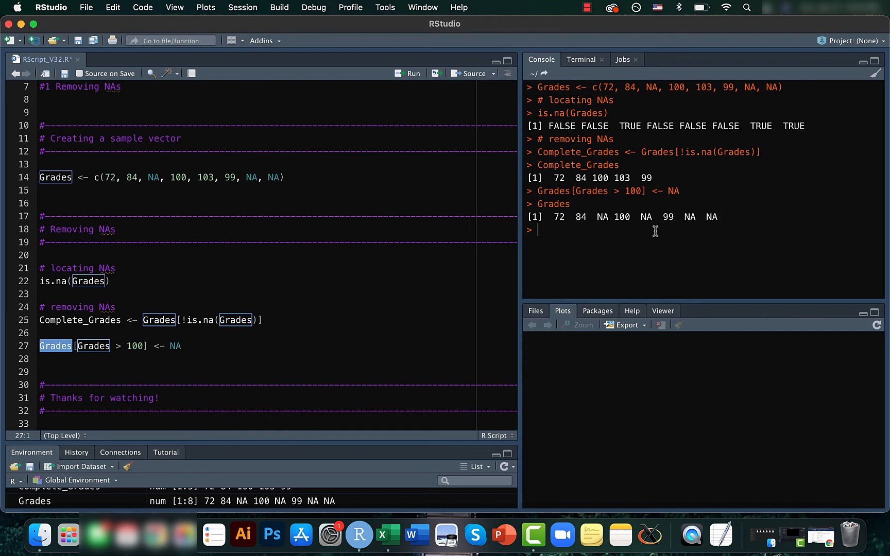
mouse_move(431, 280)
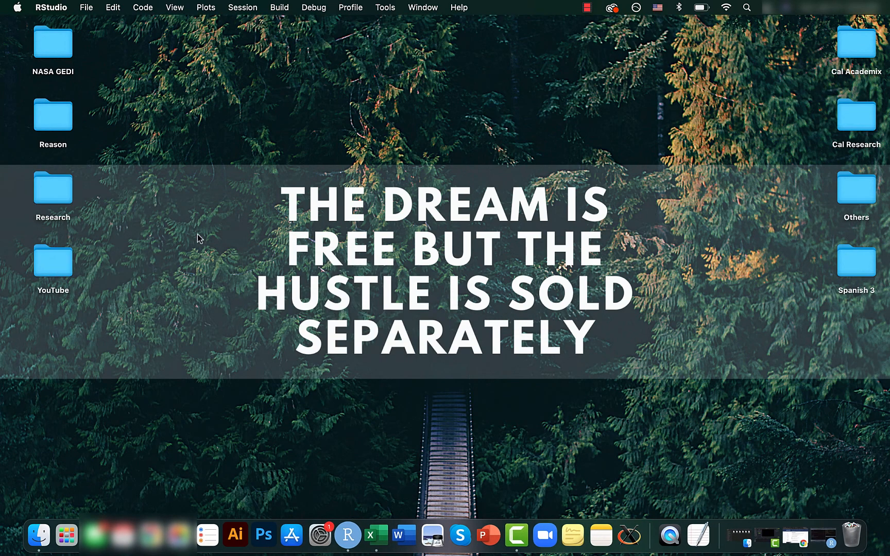
mouse_move(328, 191)
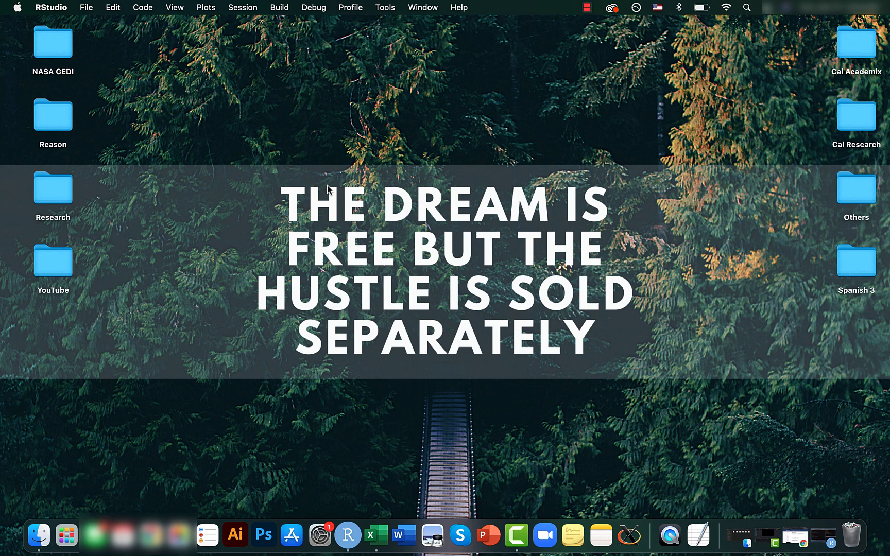